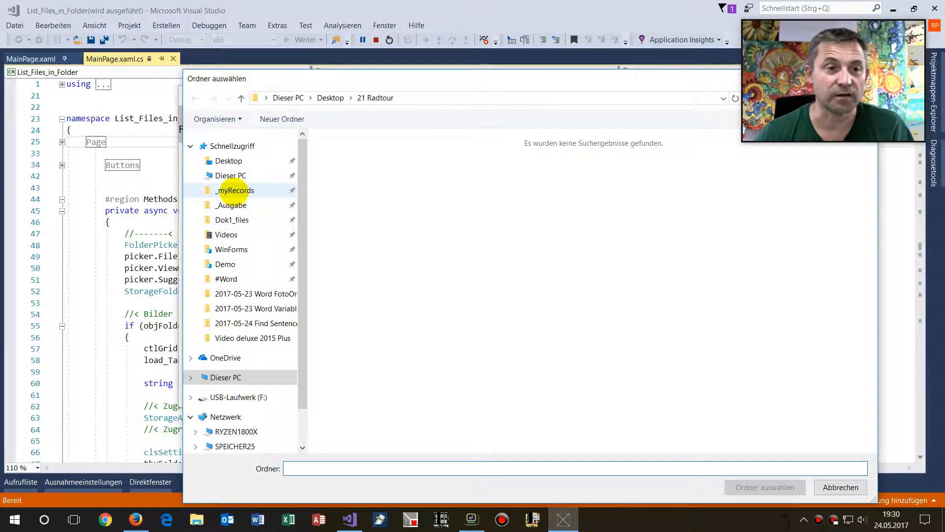
Browse from Desktop to Videos > _test and select it as the folder to list
click(228, 161)
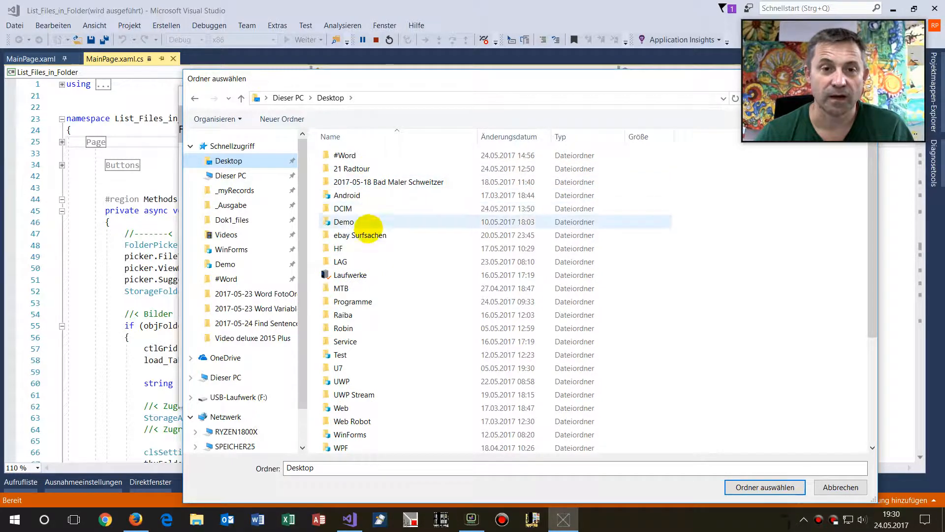
mouse_move(360, 235)
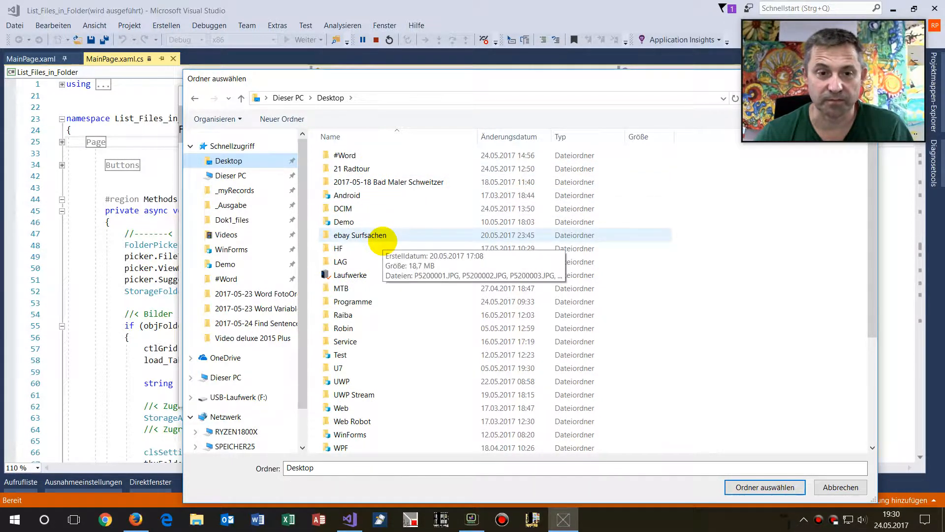
scroll(down, 3)
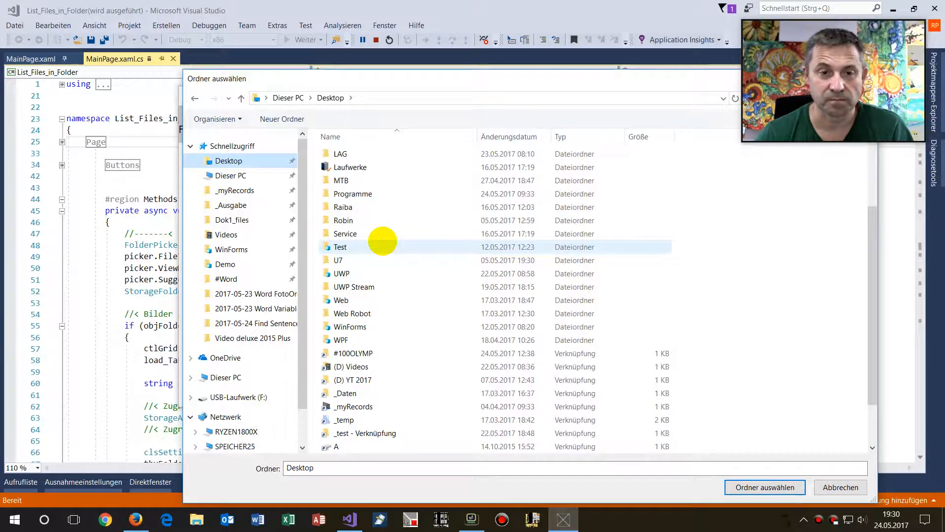
mouse_move(346, 233)
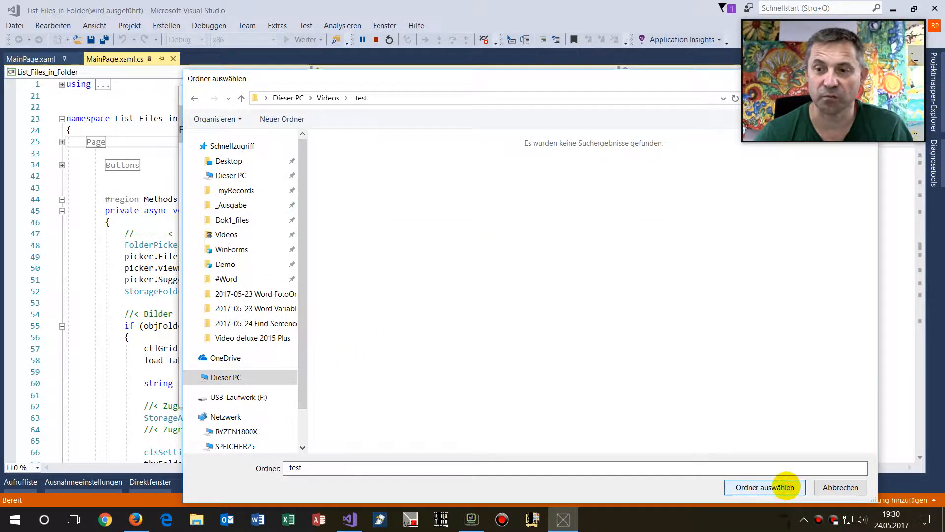
click(765, 487)
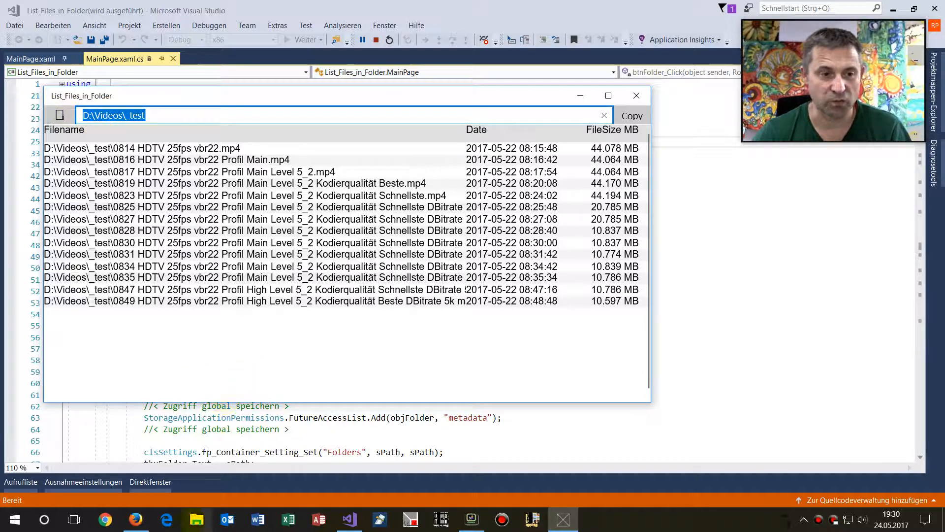
After the test videos load, bring up File Explorer's pinned folders from the taskbar
right_click(196, 518)
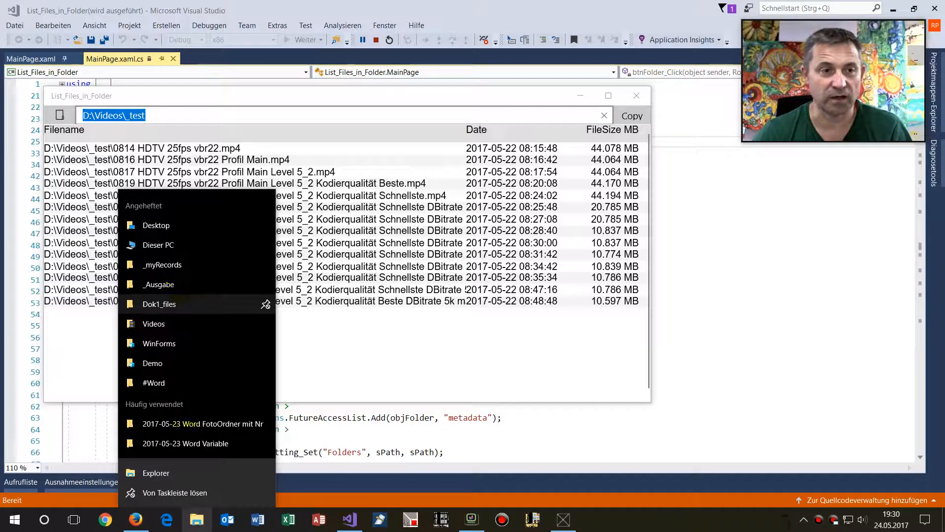
click(155, 473)
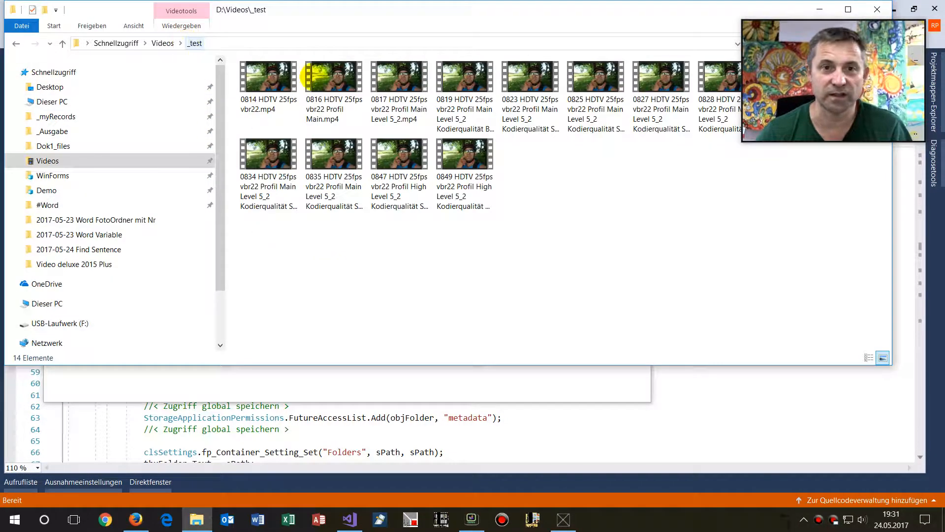
click(399, 159)
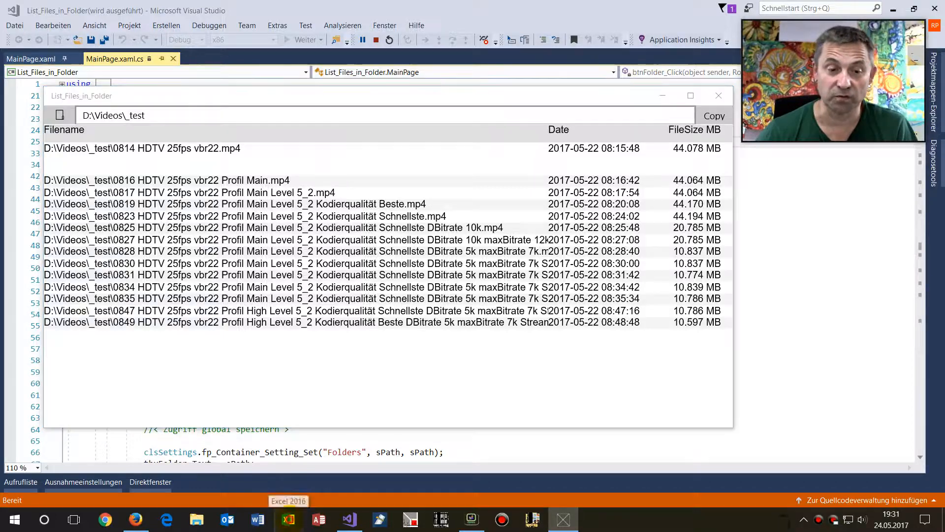
Paste the file list into a blank Excel workbook, widen columns, then close without saving
click(288, 519)
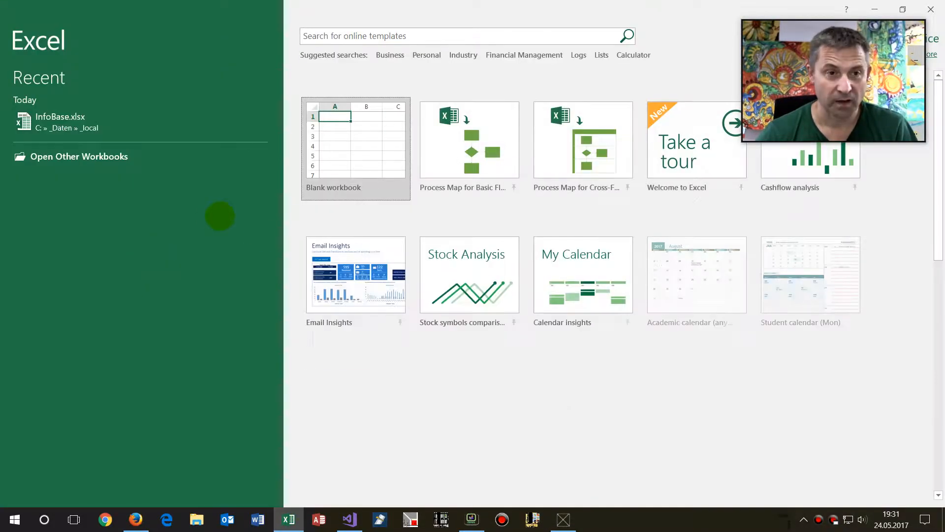
click(355, 140)
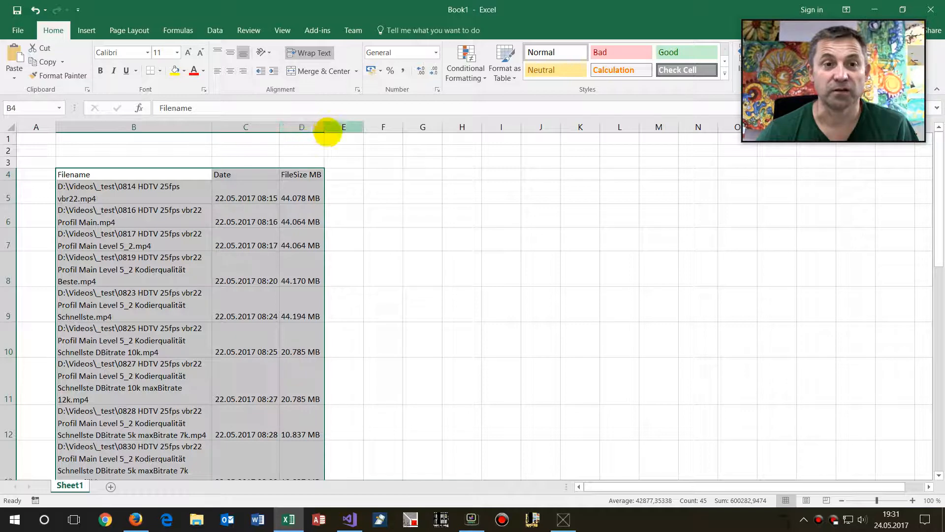
drag(324, 127, 211, 127)
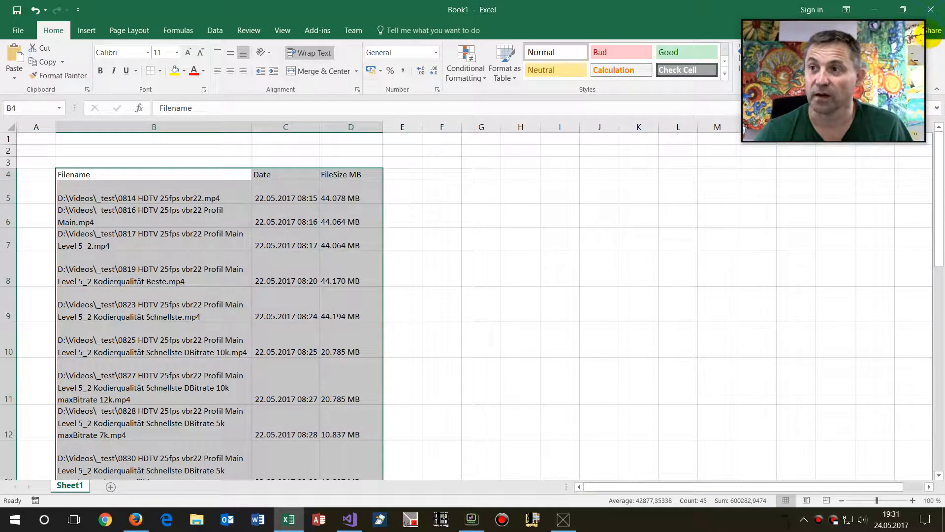
click(930, 9)
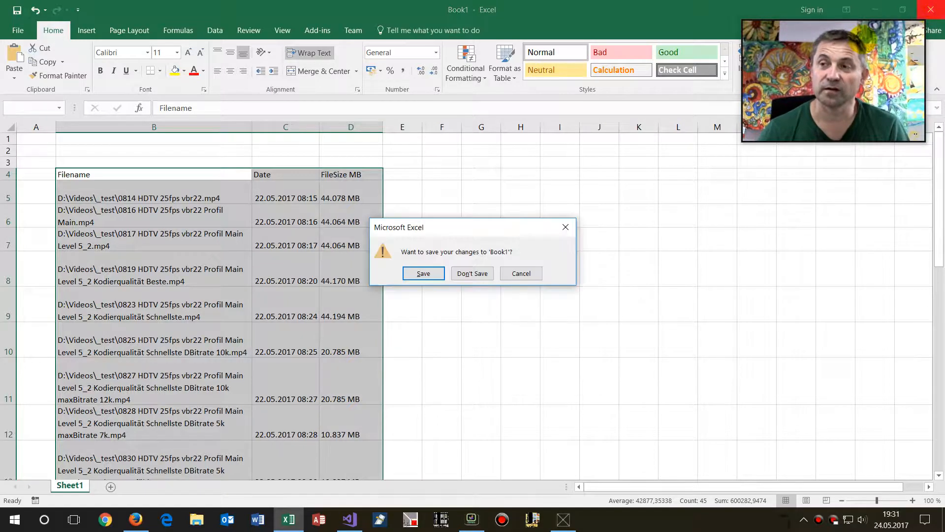
click(472, 273)
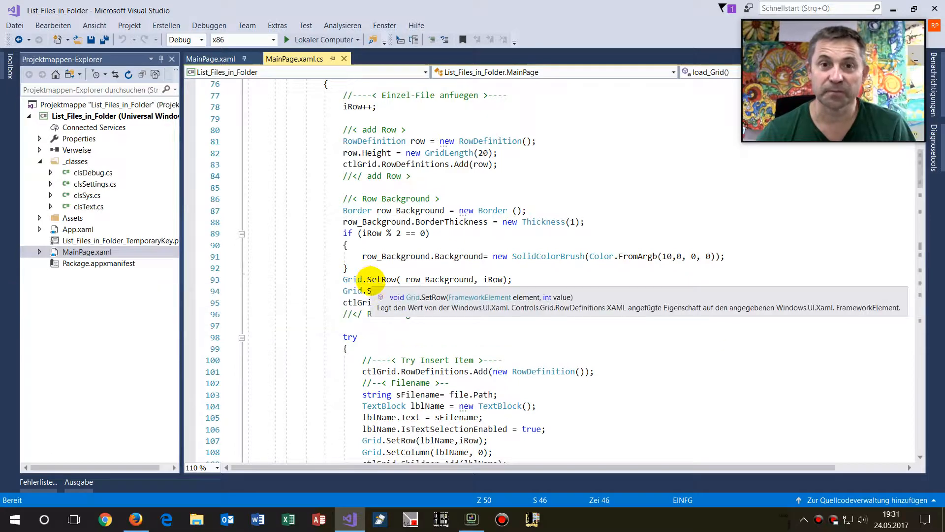
scroll(down, 3)
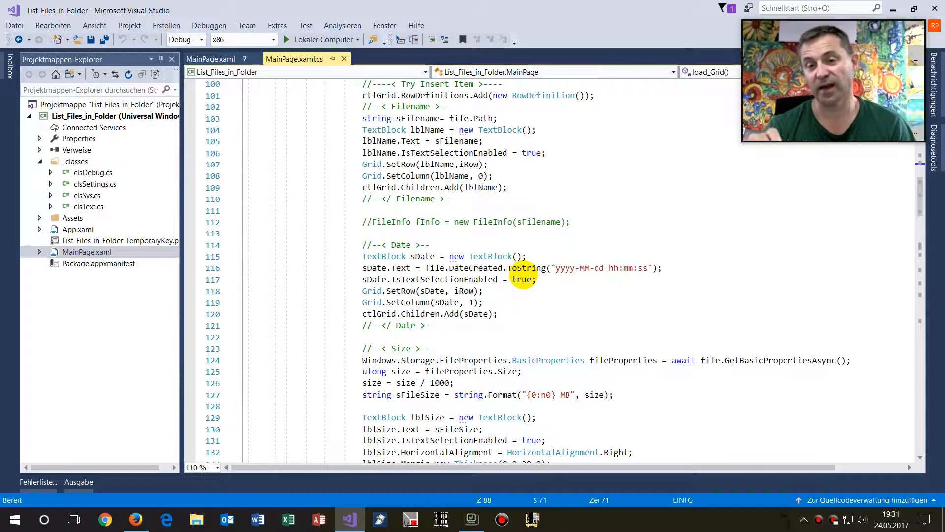
scroll(down, 3)
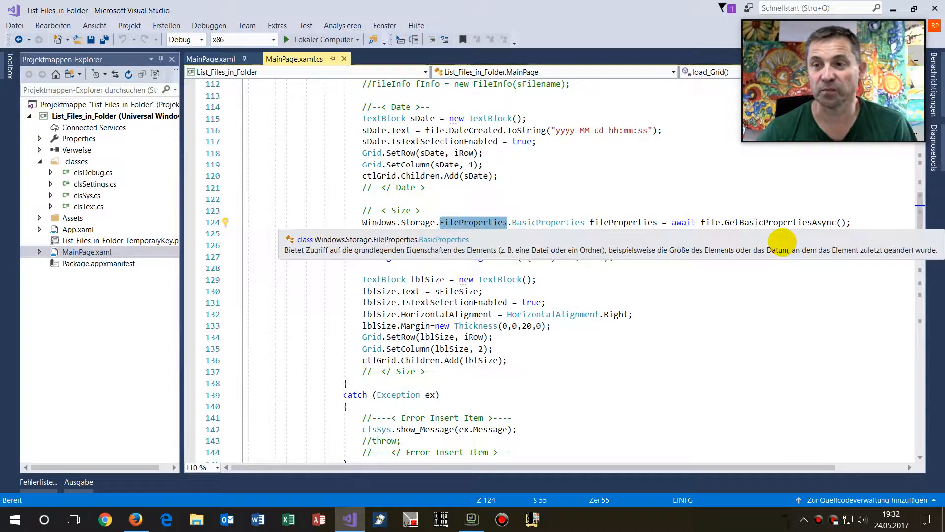
mouse_move(782, 229)
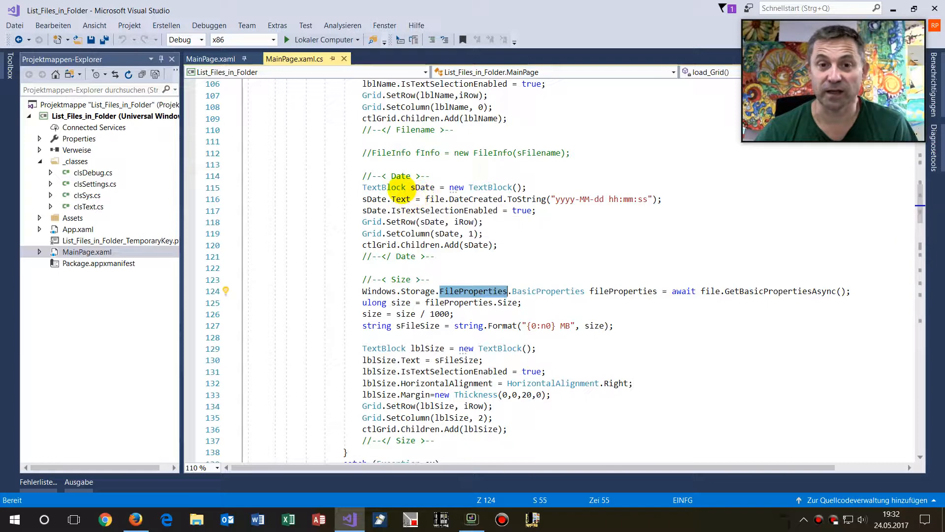
scroll(down, 3)
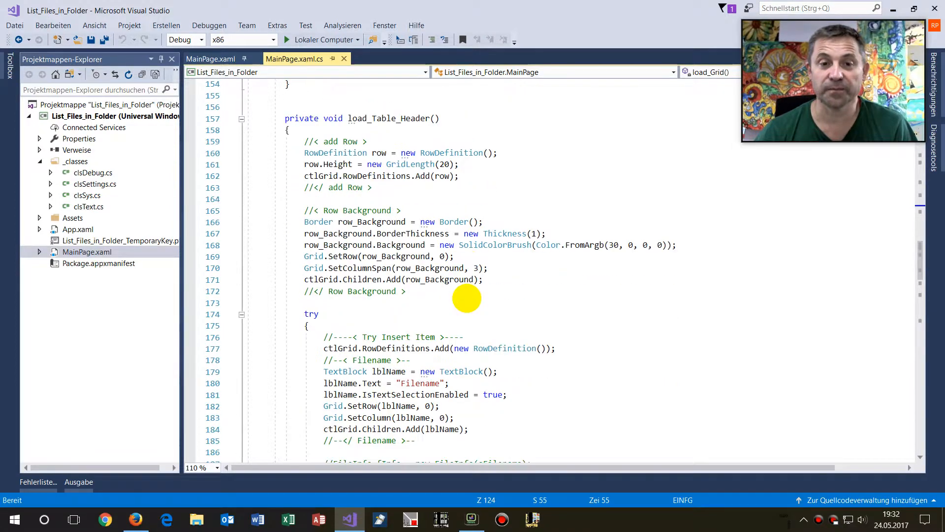
Review the Clipboard.SetContent export code, then switch to the MainPage.xaml markup
scroll(down, 3)
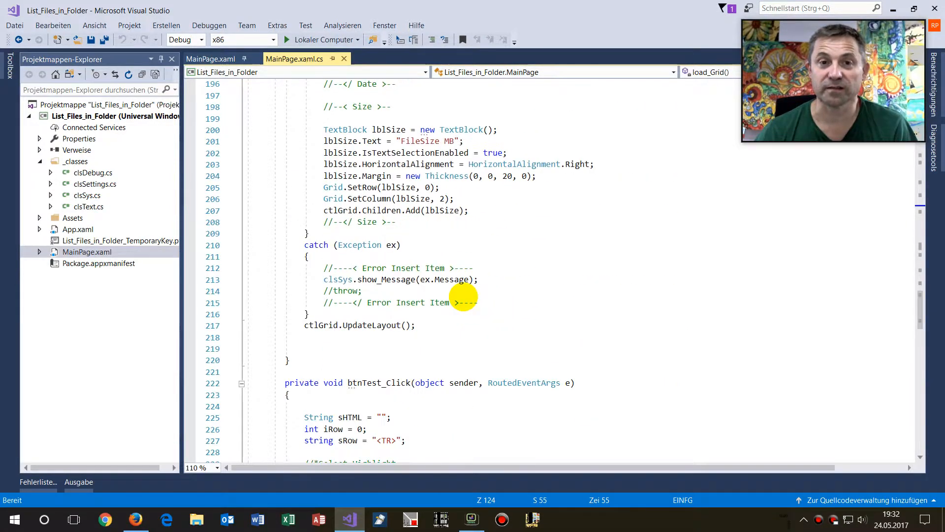
scroll(down, 3)
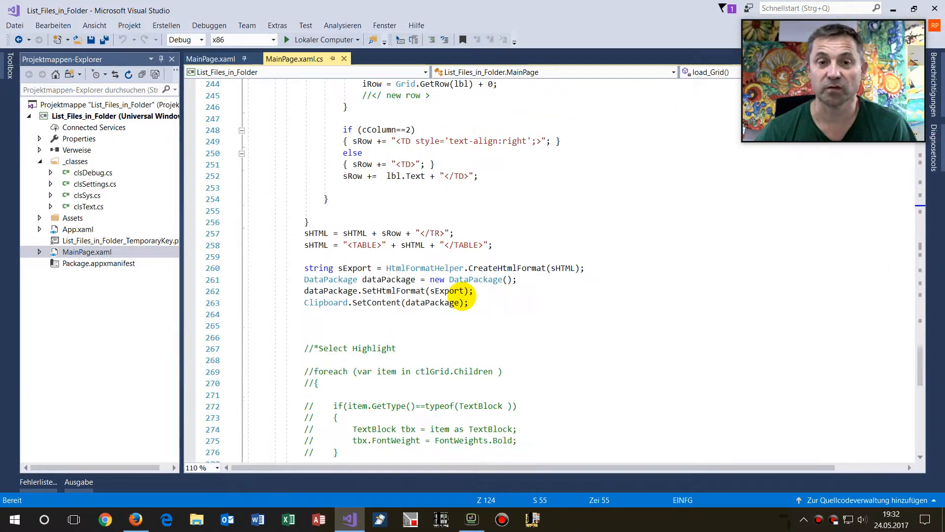
scroll(up, 3)
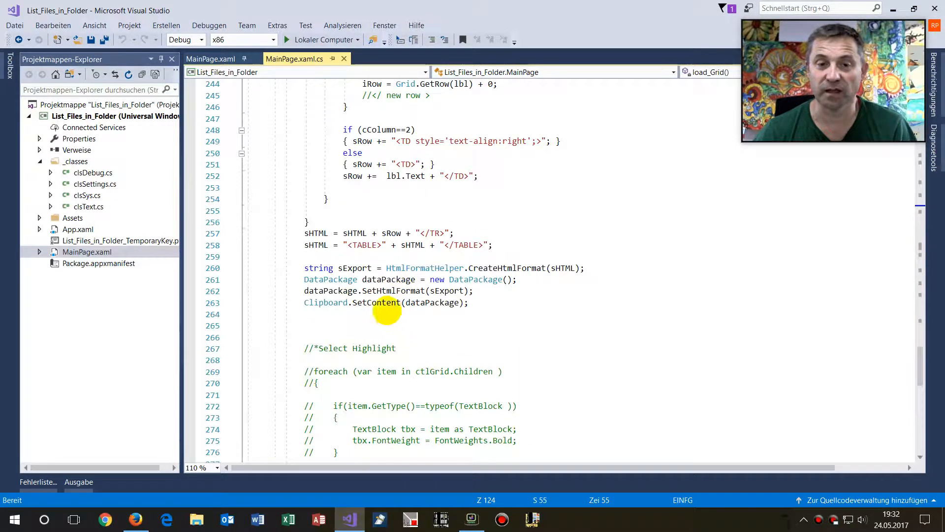
double_click(325, 302)
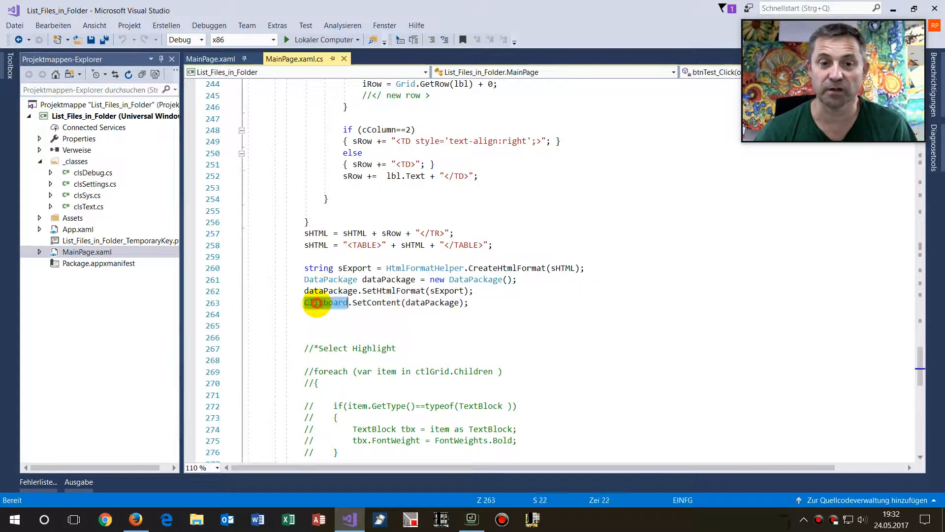
scroll(down, 3)
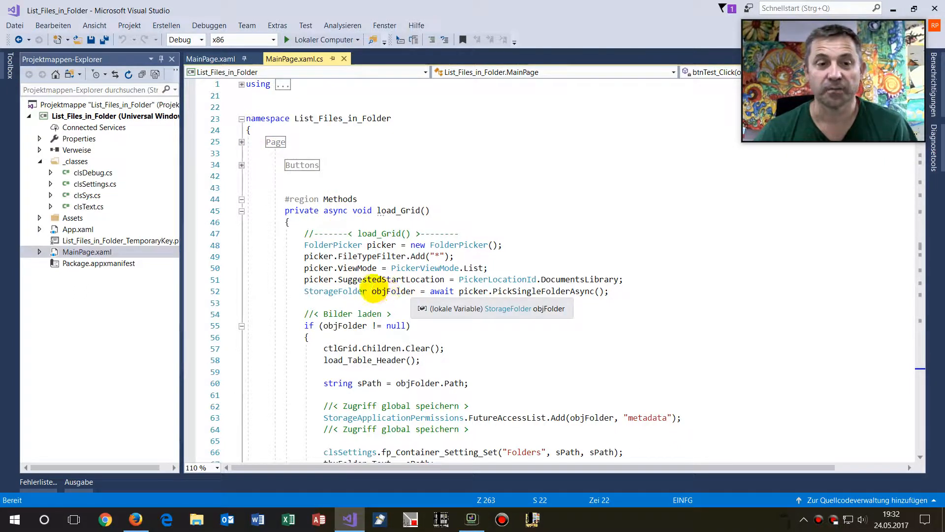
mouse_move(313, 217)
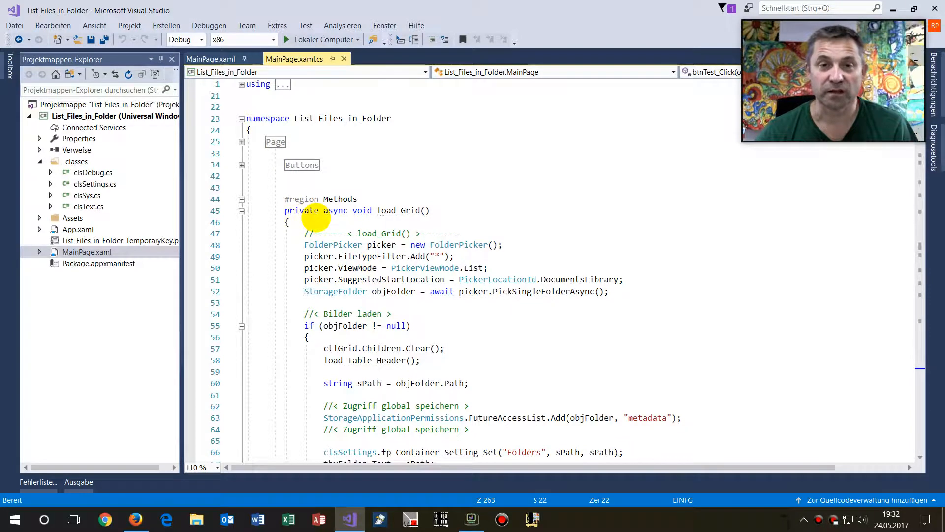
click(211, 59)
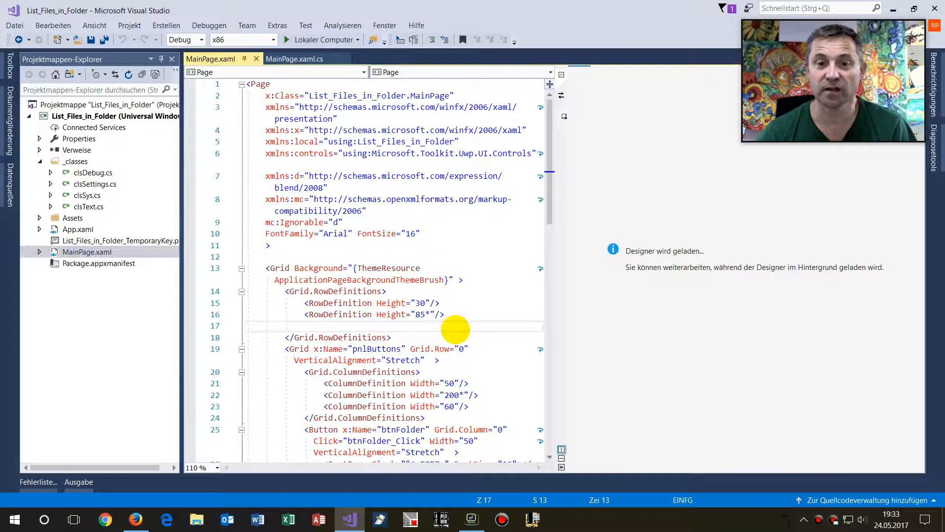
click(305, 325)
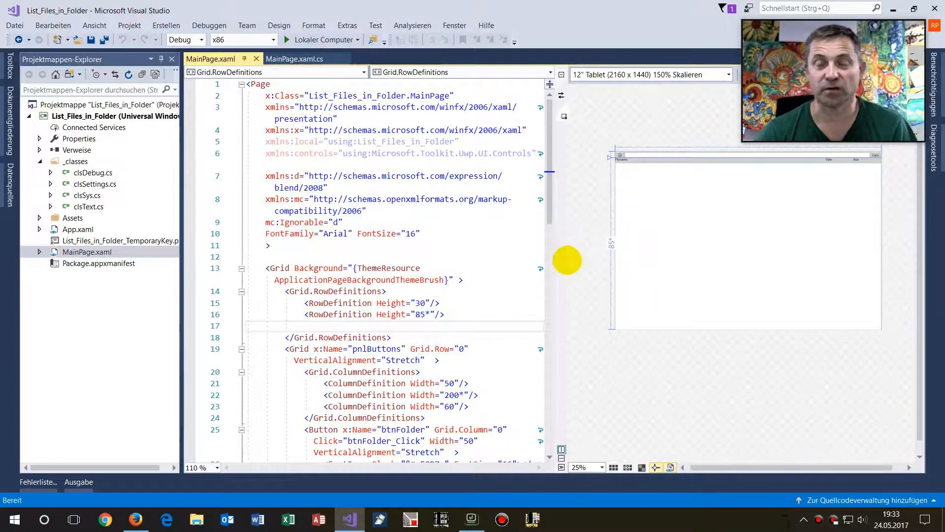
mouse_move(569, 309)
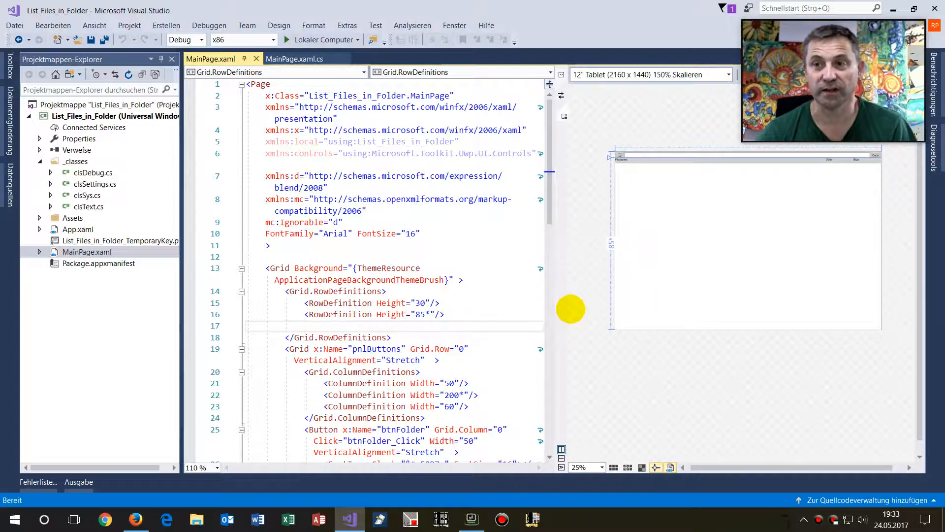